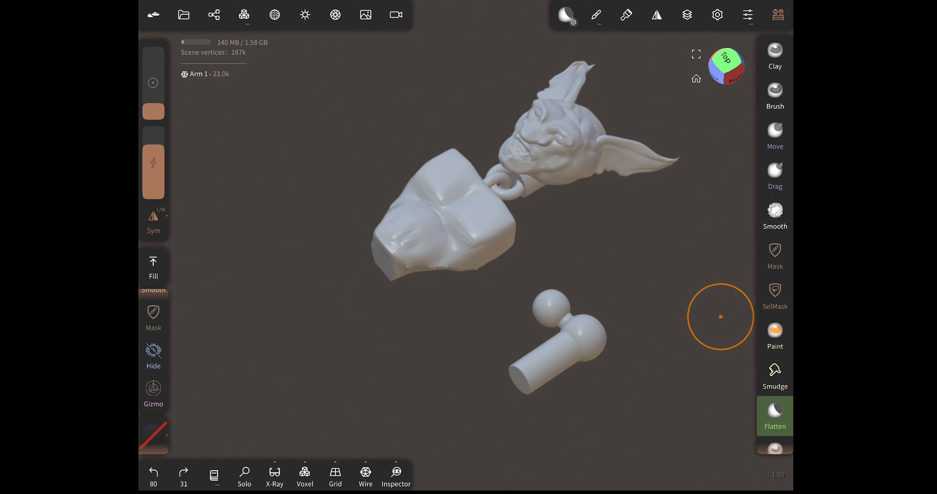
Step: Clone Arm 1 in the Scene panel to create a second copy, Arm 2
{"action": "left_click", "coordinate": [213, 14]}
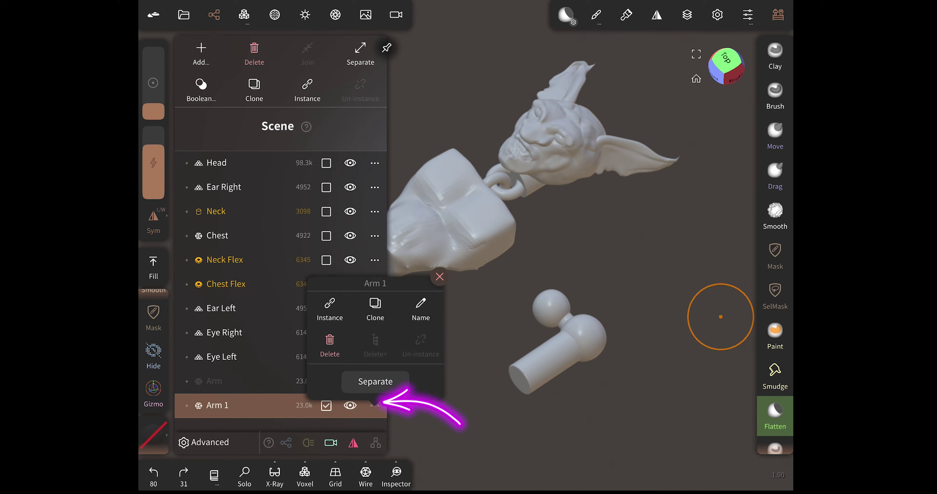
{"action": "left_click", "coordinate": [375, 382]}
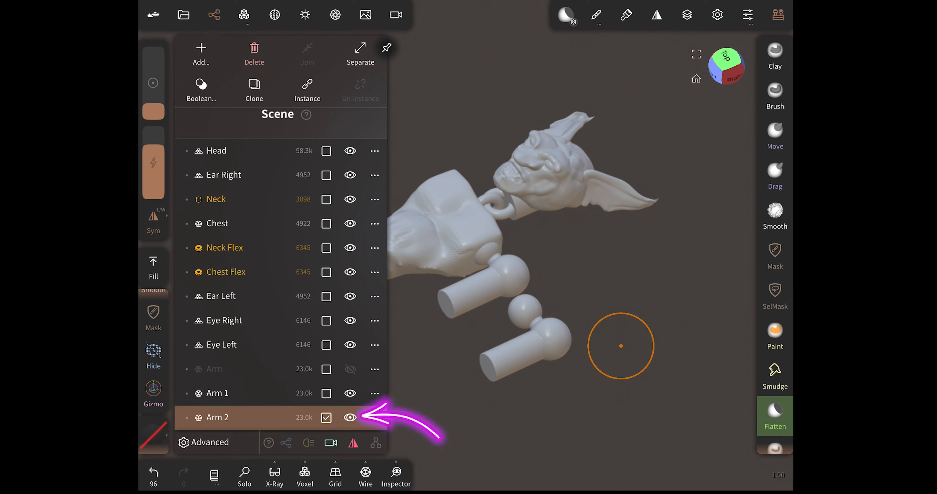
Step: Boolean-subtract Arm 2 from the Chest to carve the ball-joint socket
{"action": "left_click", "coordinate": [349, 419]}
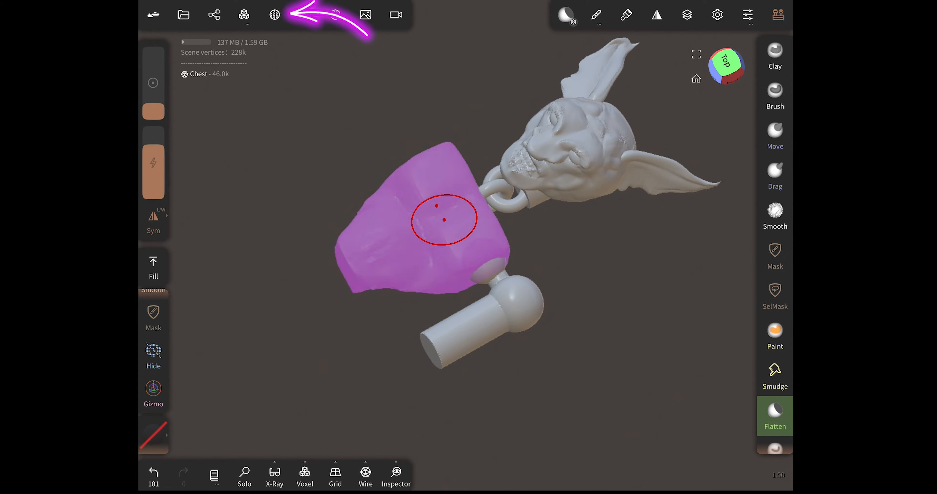
Step: Give the Chest a Blending material at about 16% opacity so the arm ball shows through
{"action": "left_click", "coordinate": [274, 14]}
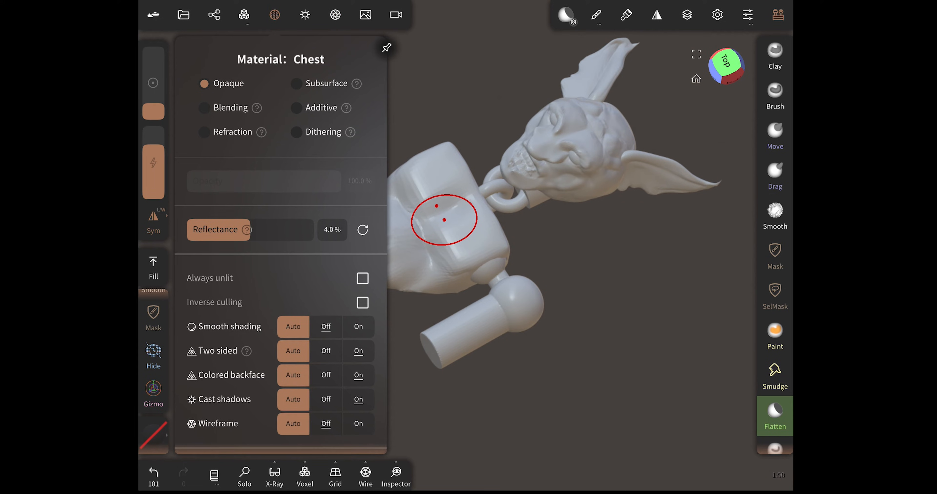
{"action": "left_click", "coordinate": [203, 108]}
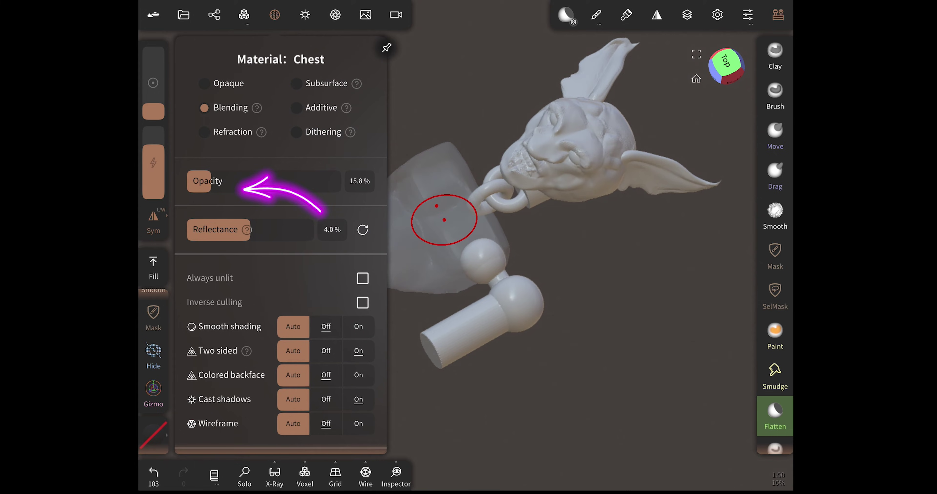
{"action": "left_click_drag", "start_coordinate": [251, 180], "coordinate": [275, 180]}
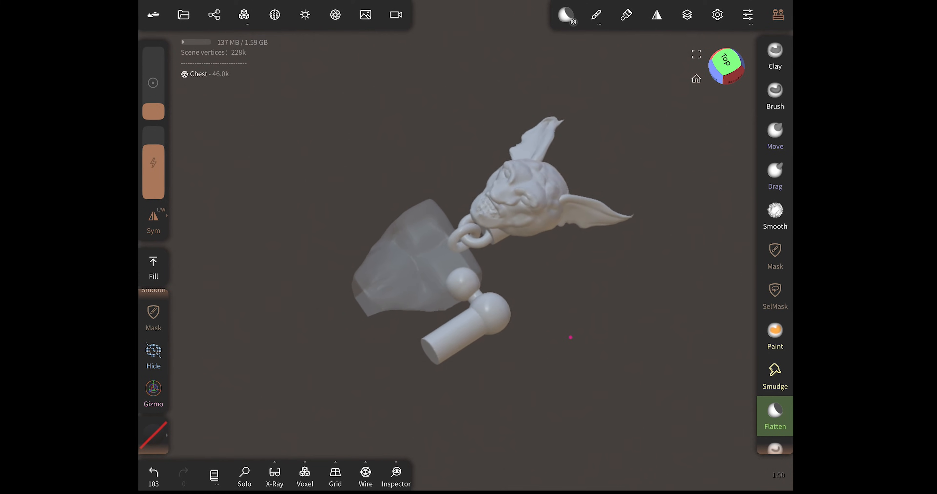
Step: Select Arm 1 and drag it out of the chest with the gizmo
{"action": "left_click", "coordinate": [153, 394]}
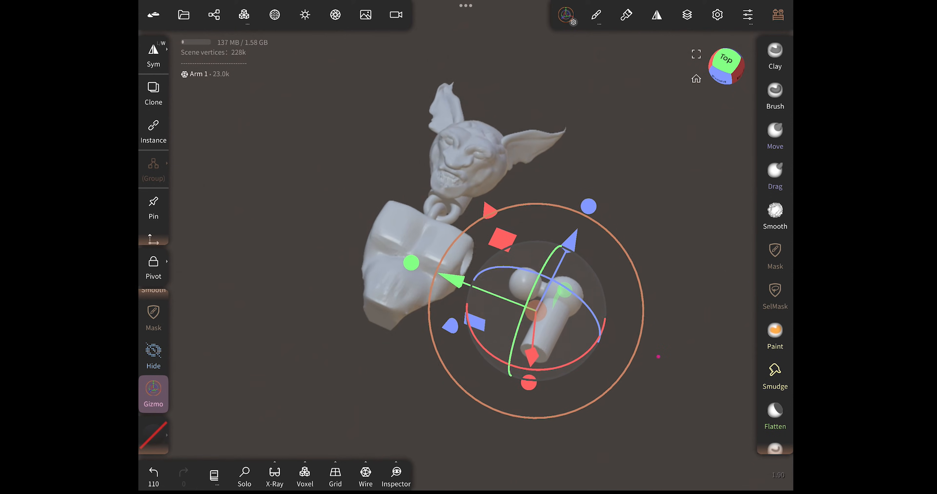
{"action": "left_click_drag", "start_coordinate": [657, 356], "coordinate": [692, 378]}
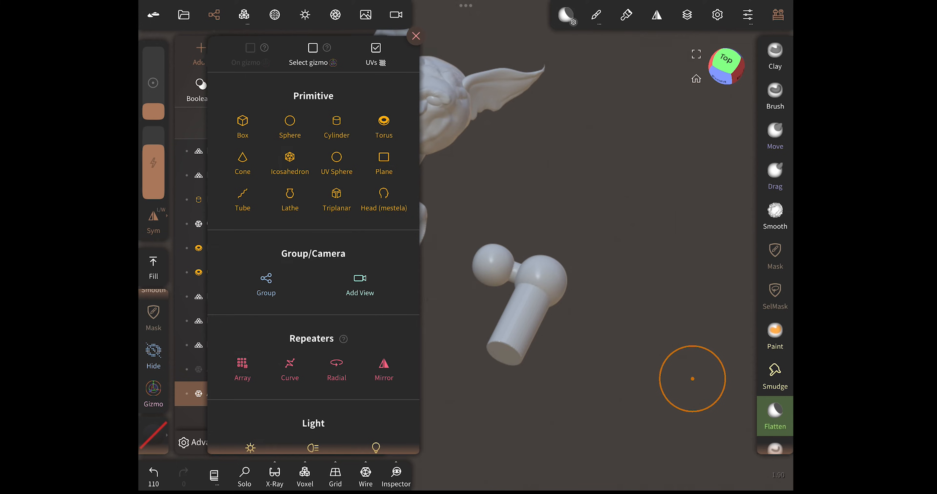
Step: Add a Box primitive and place it across the arm ball where the slot goes
{"action": "left_click", "coordinate": [242, 121]}
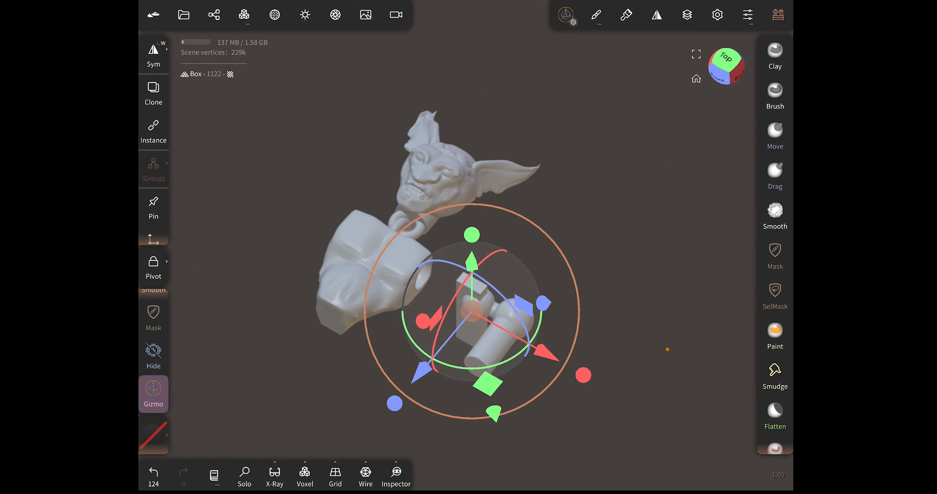
{"action": "left_click", "coordinate": [775, 415]}
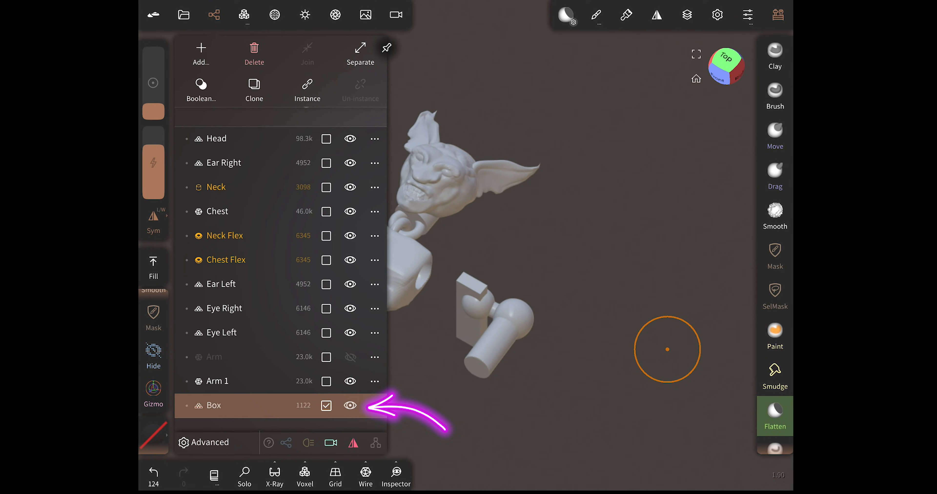
Step: Boolean-subtract the Box from Arm 1 to cut the snap-in slot
{"action": "left_click", "coordinate": [349, 405]}
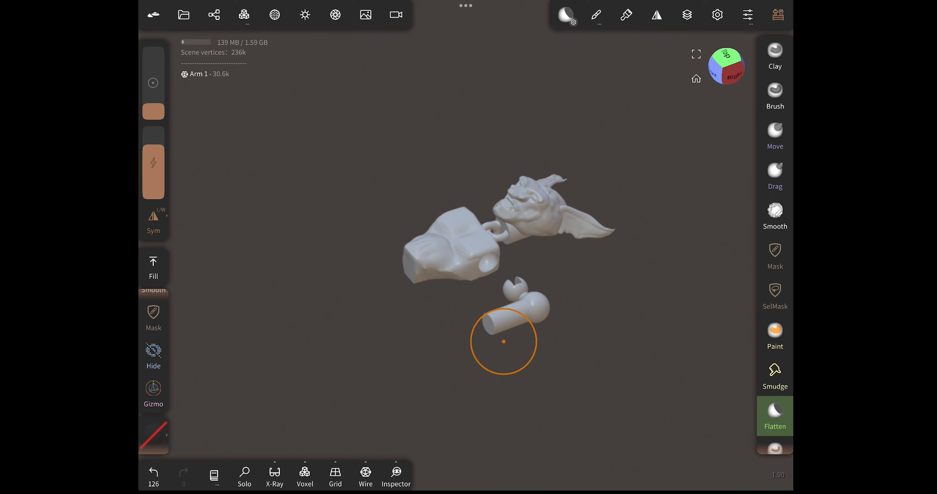
{"action": "left_click", "coordinate": [213, 15]}
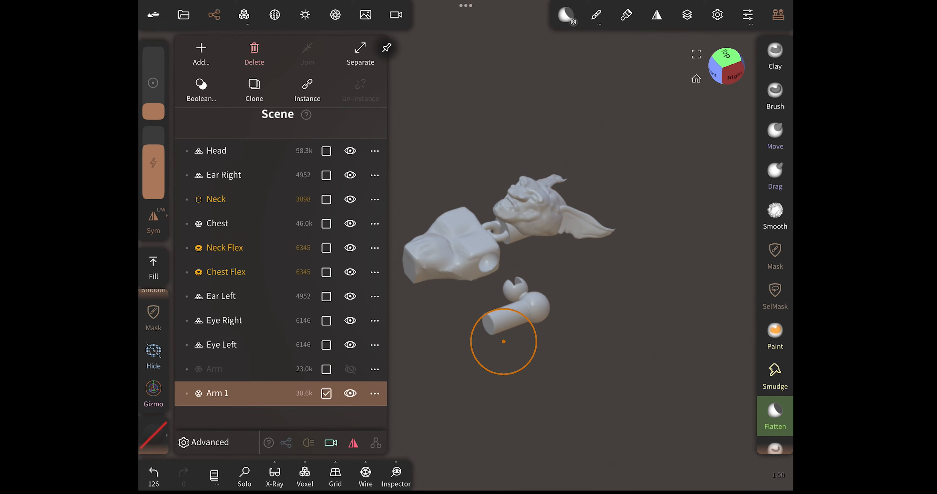
Step: Bring up the Files export section with STL format for visible objects
{"action": "left_click", "coordinate": [184, 15]}
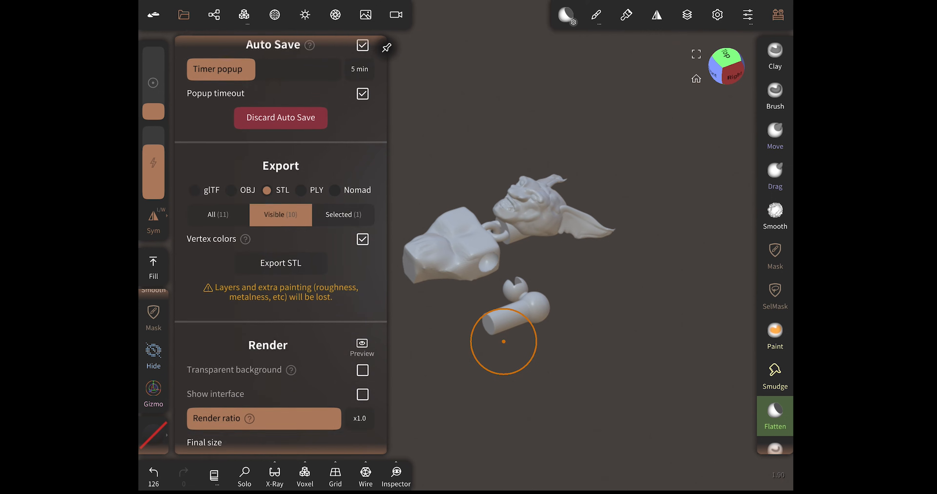
{"action": "scroll", "scroll_direction": "down", "scroll_amount": 3}
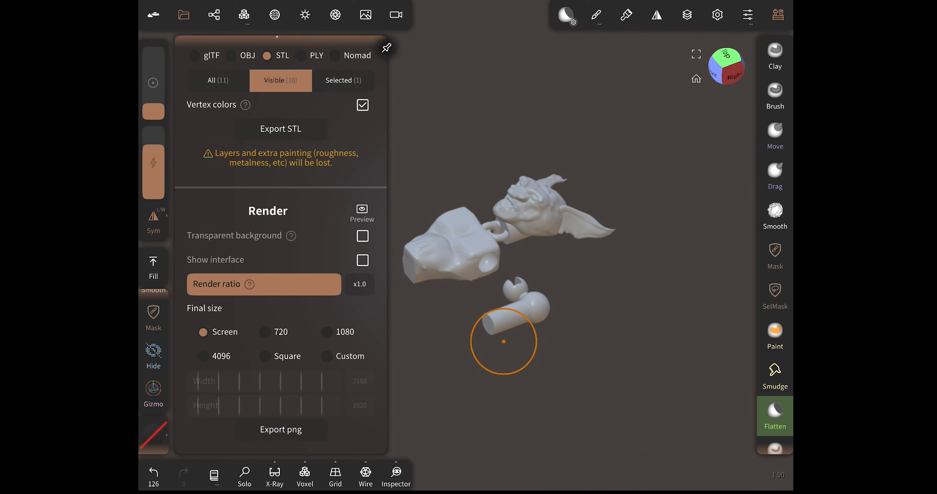